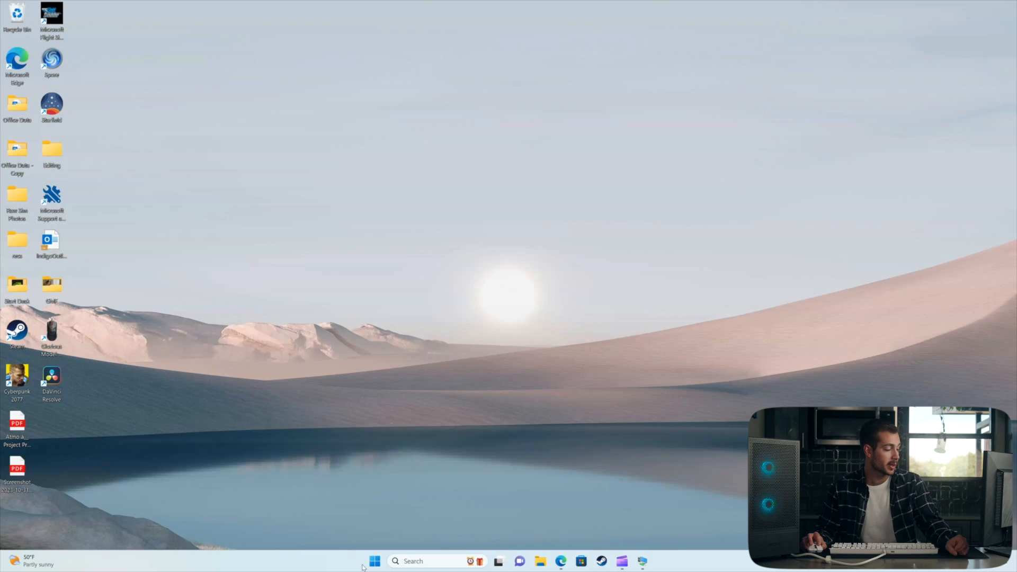
Step: Enable the On-screen keyboard under Settings > Accessibility > Keyboard
{"action": "left_click", "coordinate": [378, 562]}
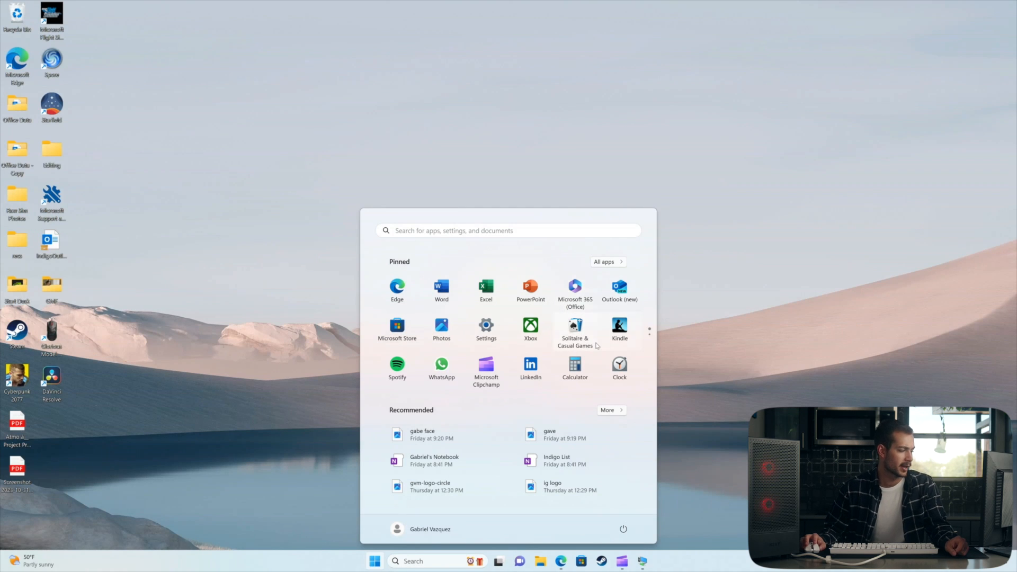
{"action": "left_click", "coordinate": [485, 327]}
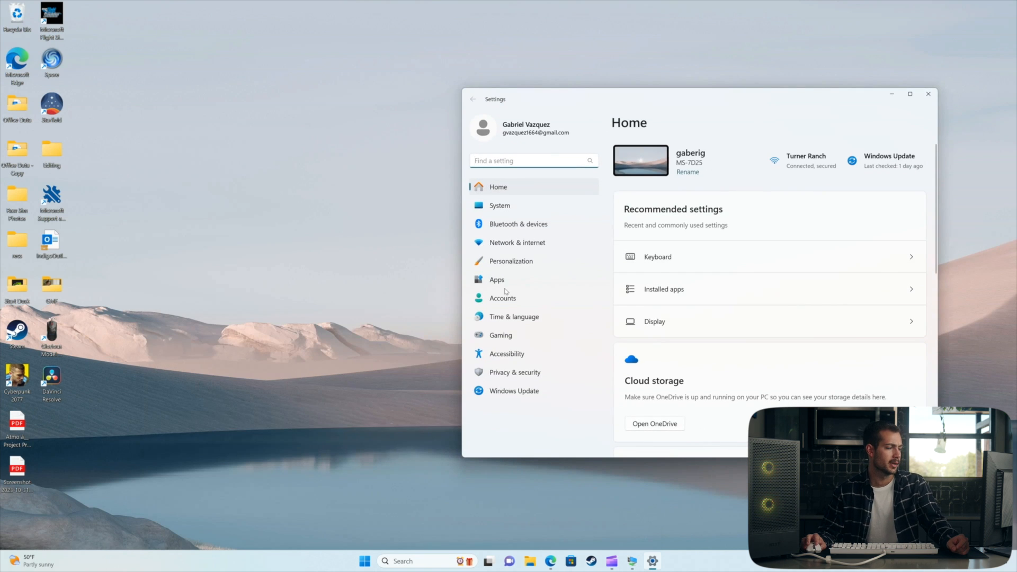
{"action": "left_click", "coordinate": [507, 353]}
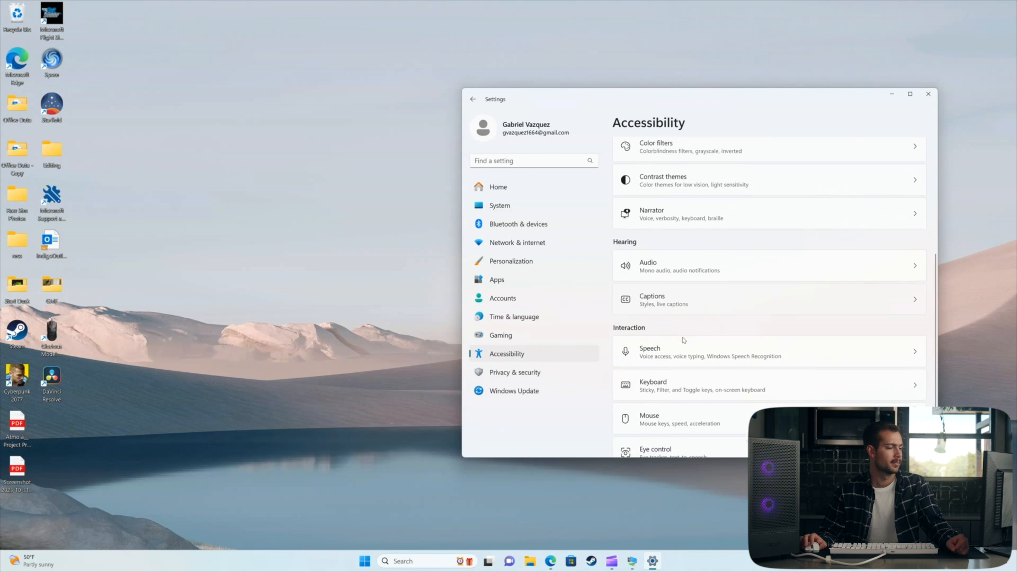
{"action": "left_click", "coordinate": [680, 385]}
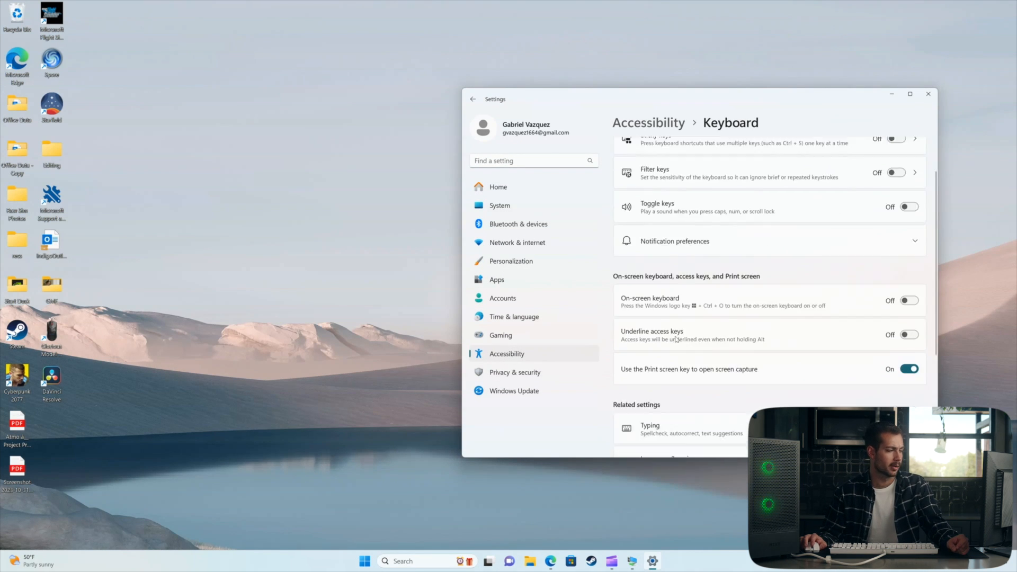
{"action": "left_click", "coordinate": [909, 301]}
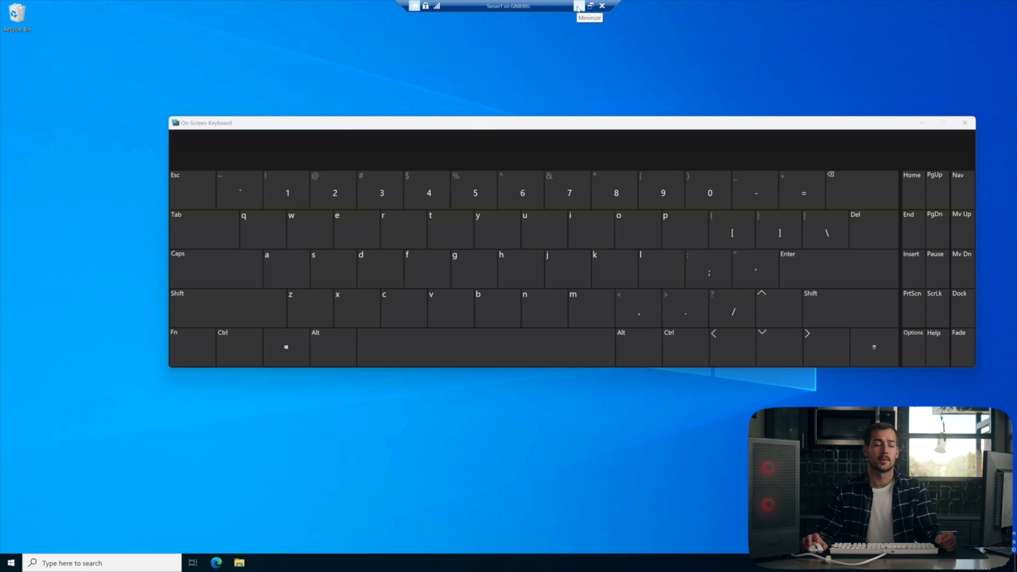
Step: Launch cmd as administrator from the Run dialog
{"action": "left_click", "coordinate": [286, 347]}
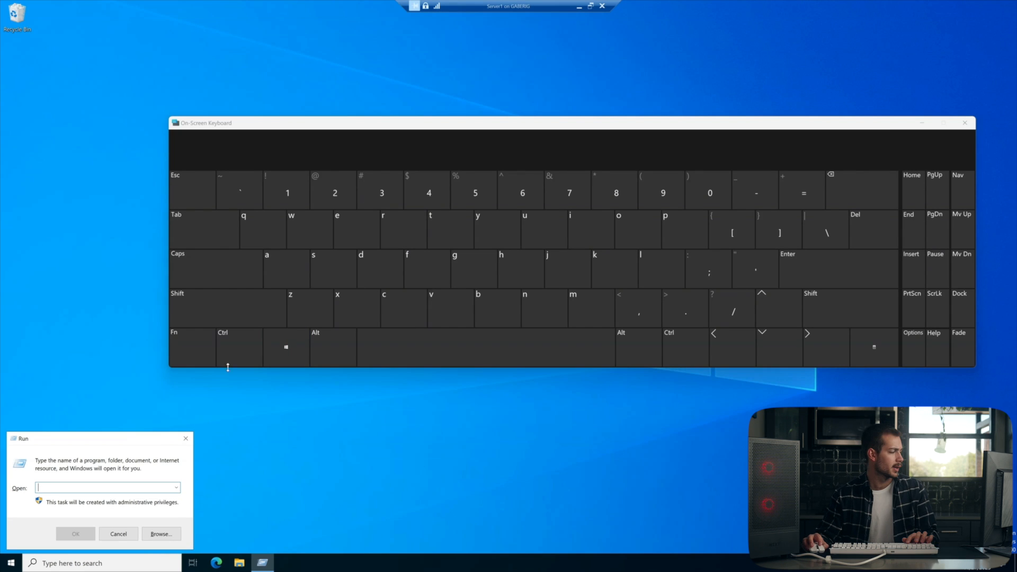
{"action": "left_click", "coordinate": [379, 269]}
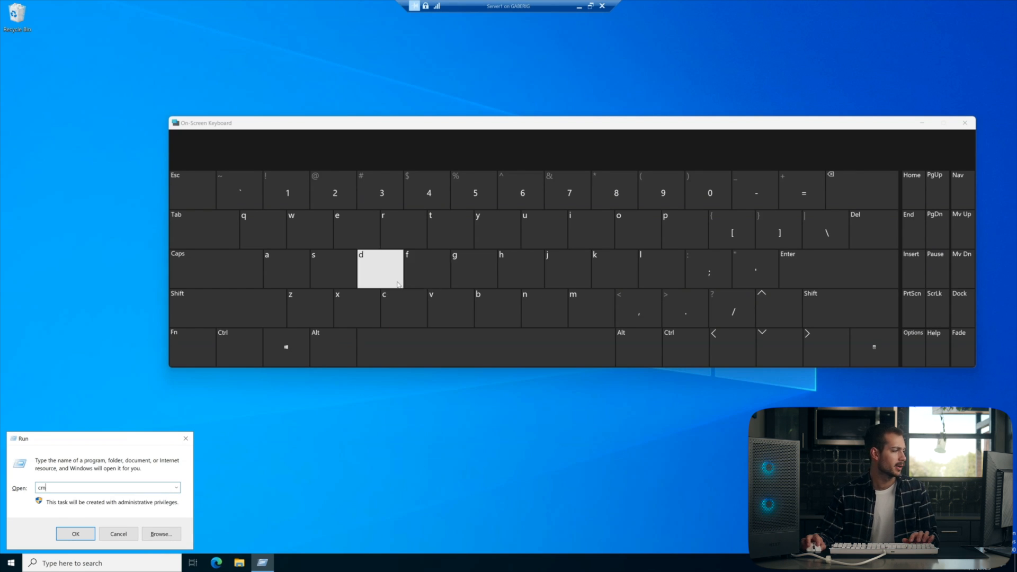
{"action": "left_click", "coordinate": [379, 269]}
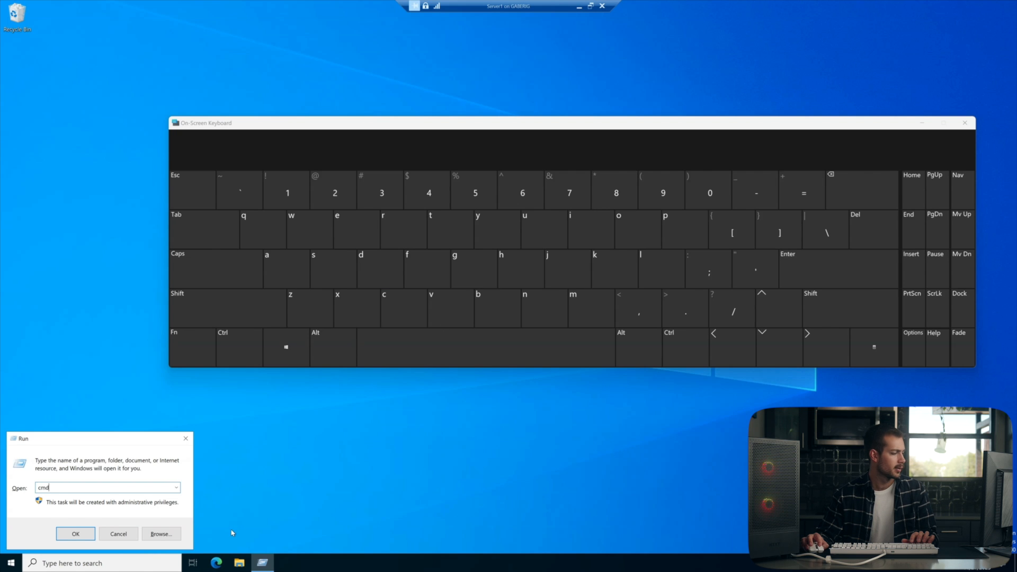
{"action": "left_click", "coordinate": [76, 533]}
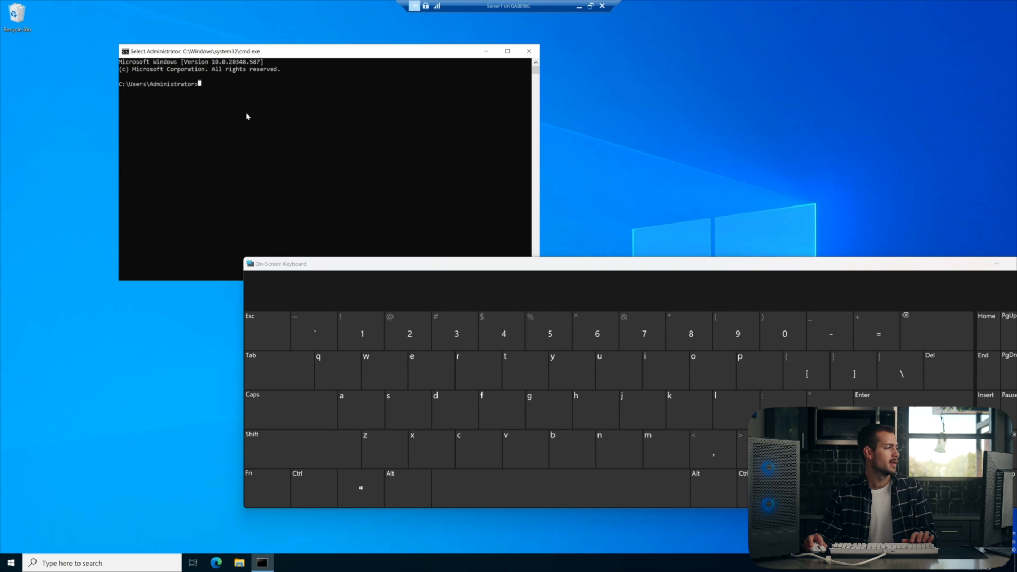
Step: Run TASKLIST /FI "ImageName eq audiodg.exe" to look for the audio engine task
{"action": "type", "text": "TASKLIST /FI \"ImageName eq audiodg.exe\""}
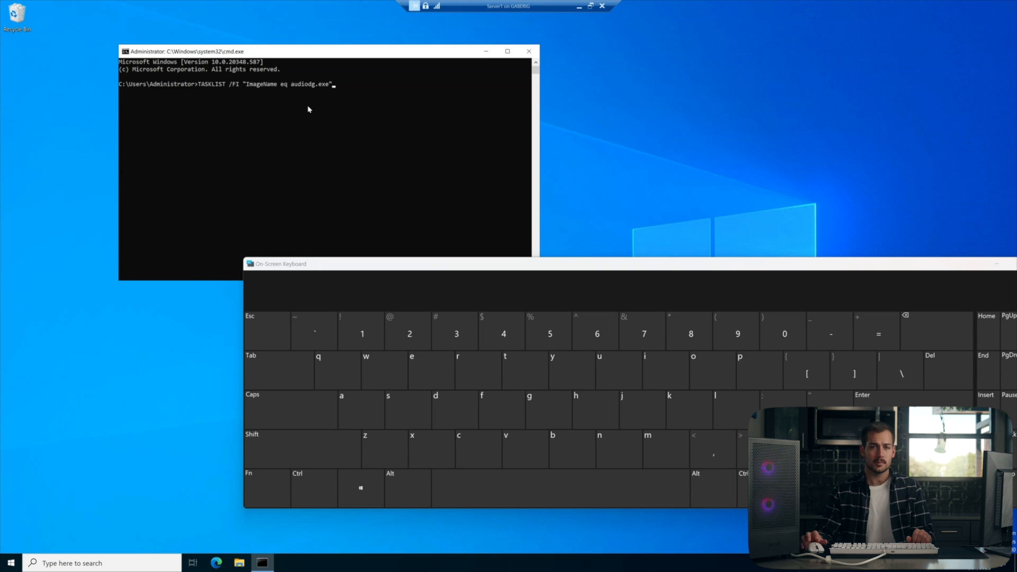
{"action": "mouse_move", "coordinate": [271, 129]}
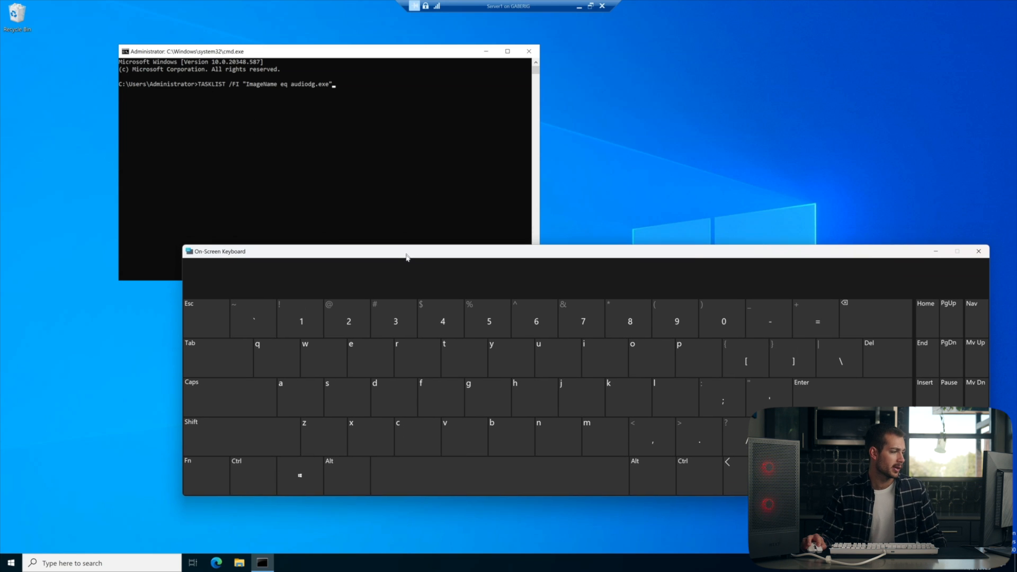
{"action": "left_click_drag", "start_coordinate": [407, 257], "coordinate": [307, 264]}
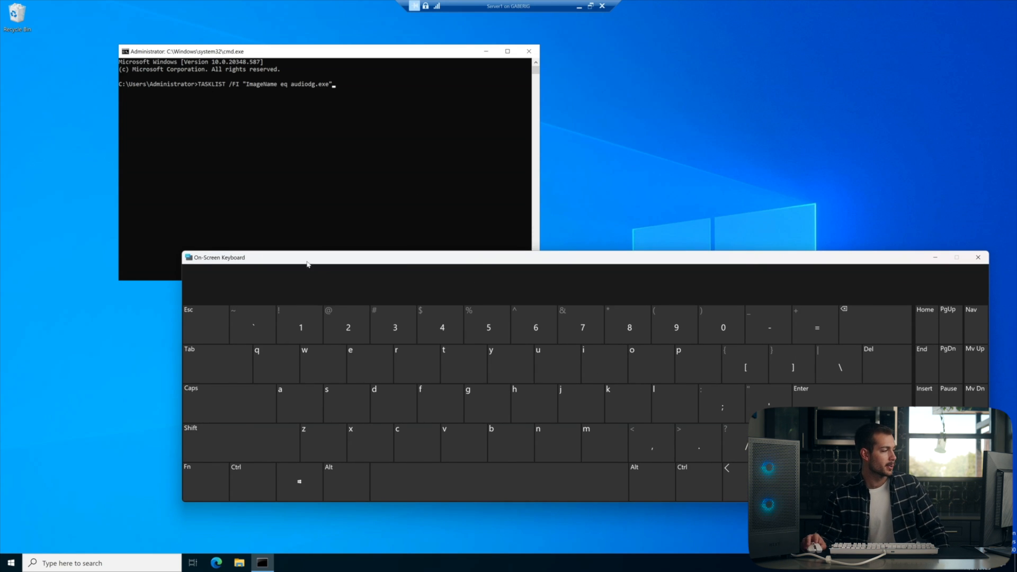
{"action": "left_click", "coordinate": [362, 95]}
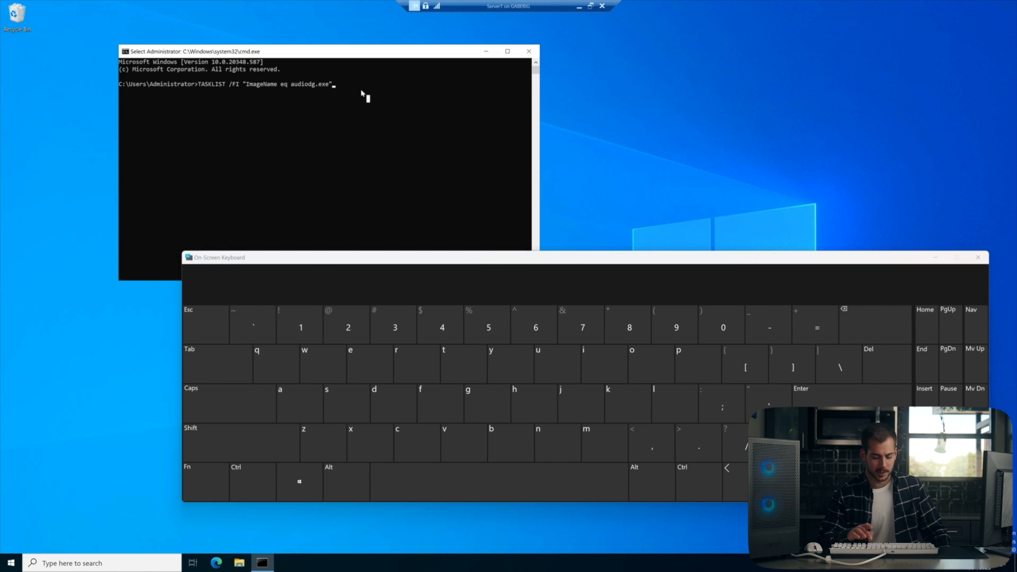
{"action": "key", "text": "Enter"}
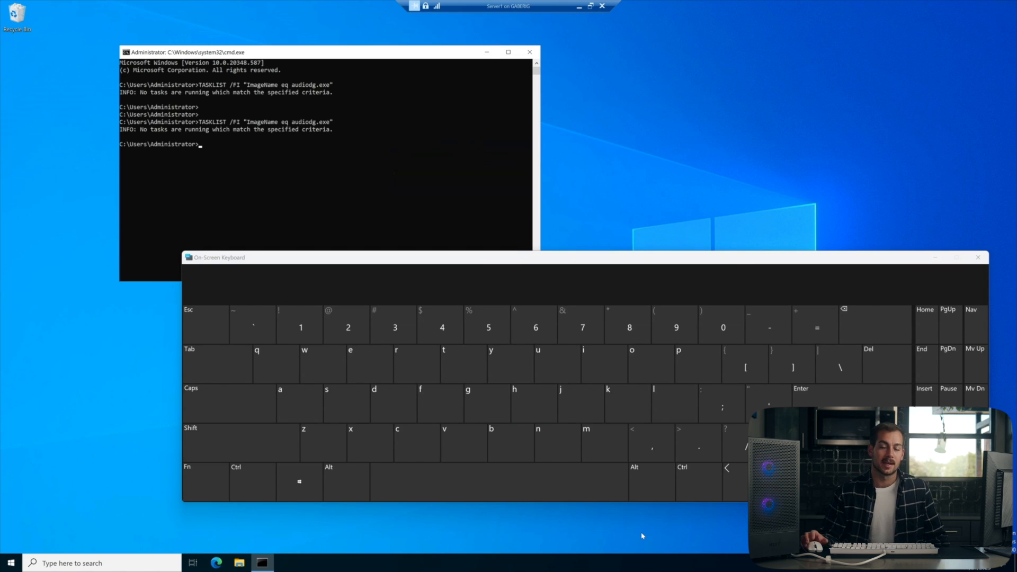
{"action": "mouse_move", "coordinate": [582, 208]}
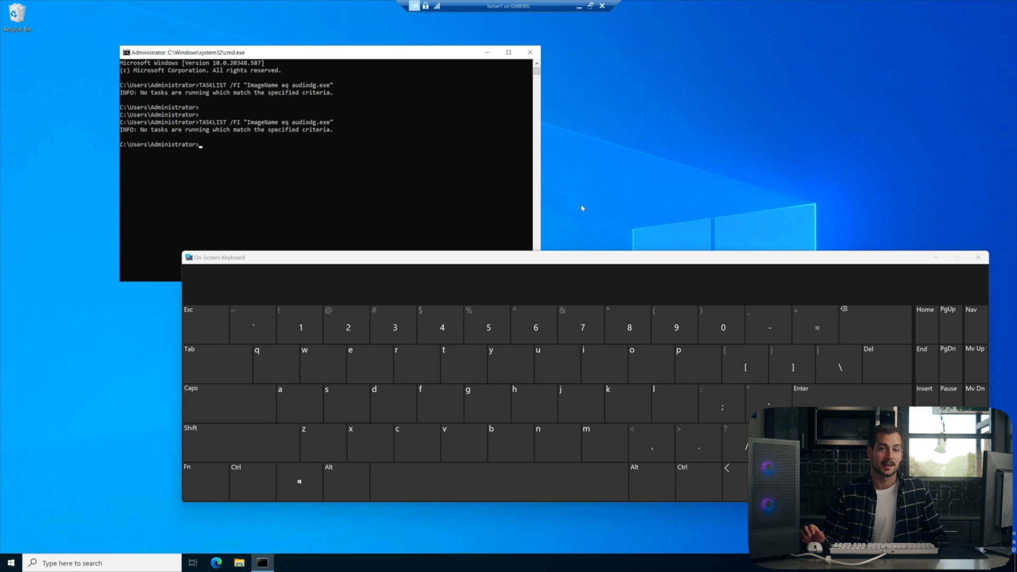
{"action": "mouse_move", "coordinate": [562, 185]}
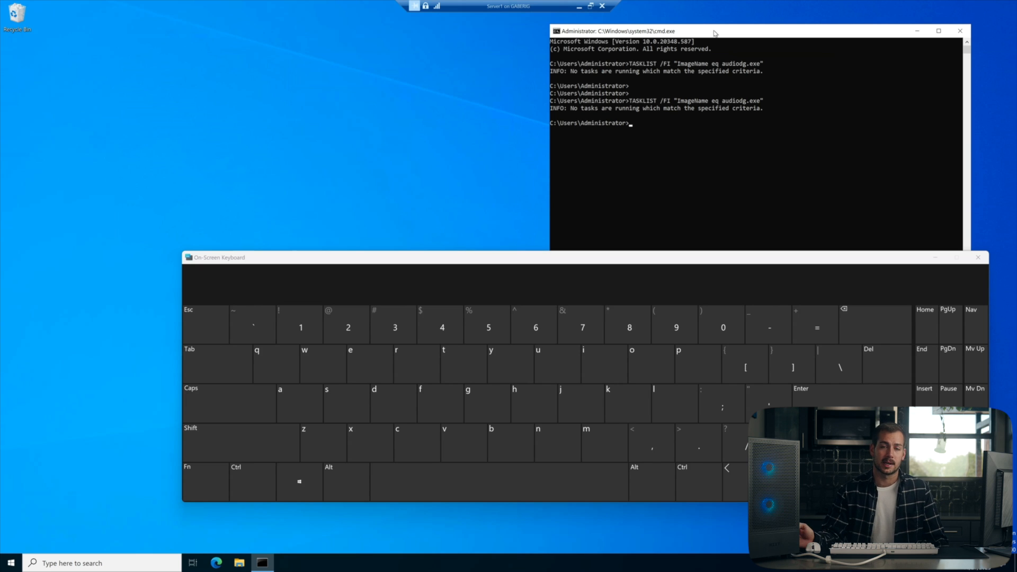
Step: Enter TASKKILL /PID 13248 in the console for the audiodg.exe process
{"action": "type", "text": "TASKKILL /PID 13248"}
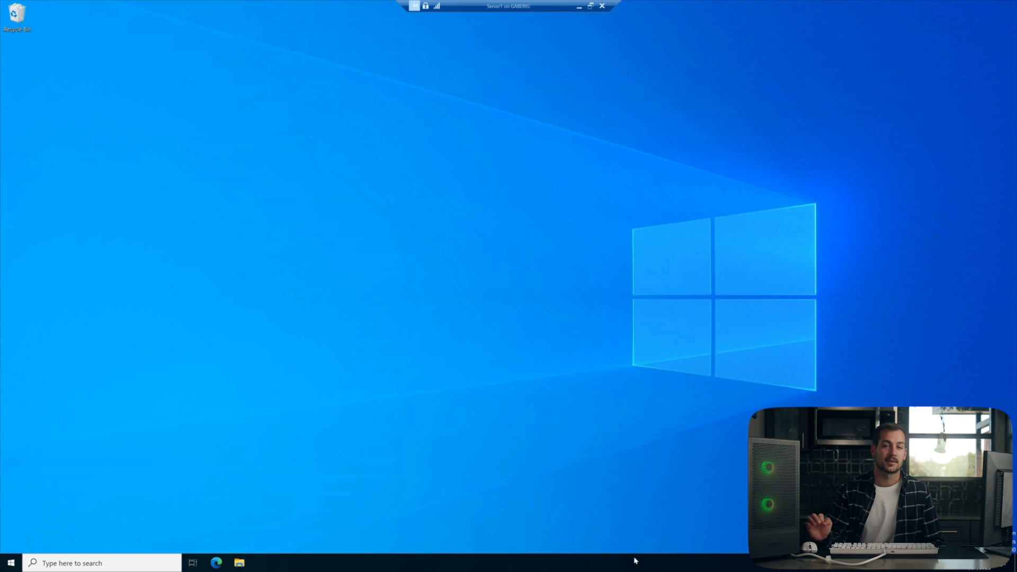
{"action": "mouse_move", "coordinate": [716, 496]}
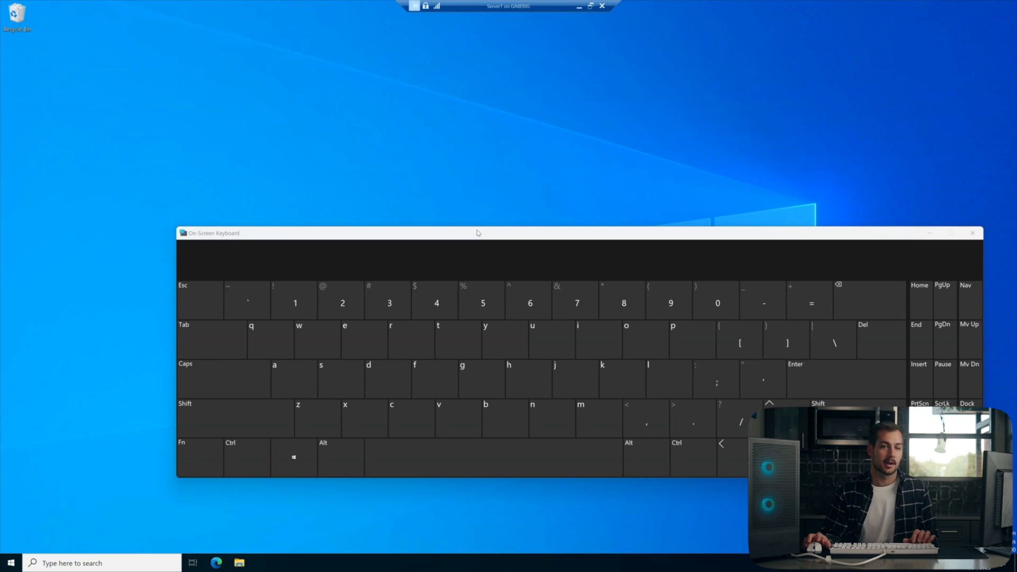
Step: Move the on-screen keyboard aside and launch lusrmgr.msc from the administrator console
{"action": "left_click_drag", "start_coordinate": [478, 233], "coordinate": [496, 244]}
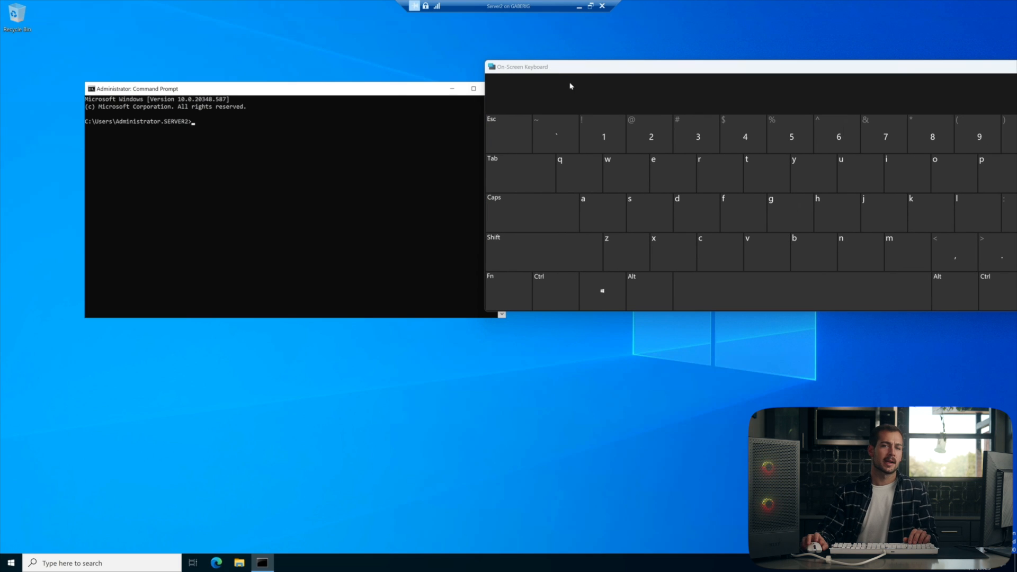
{"action": "type", "text": "lusrmgr.msc"}
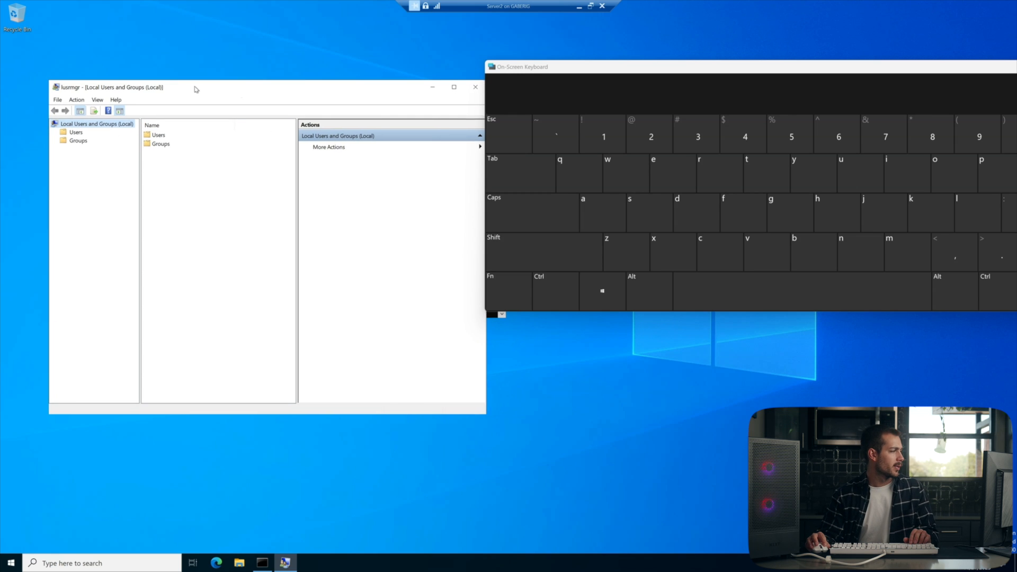
Step: Show Properties of the built-in Users group from the Groups list
{"action": "left_click", "coordinate": [75, 141]}
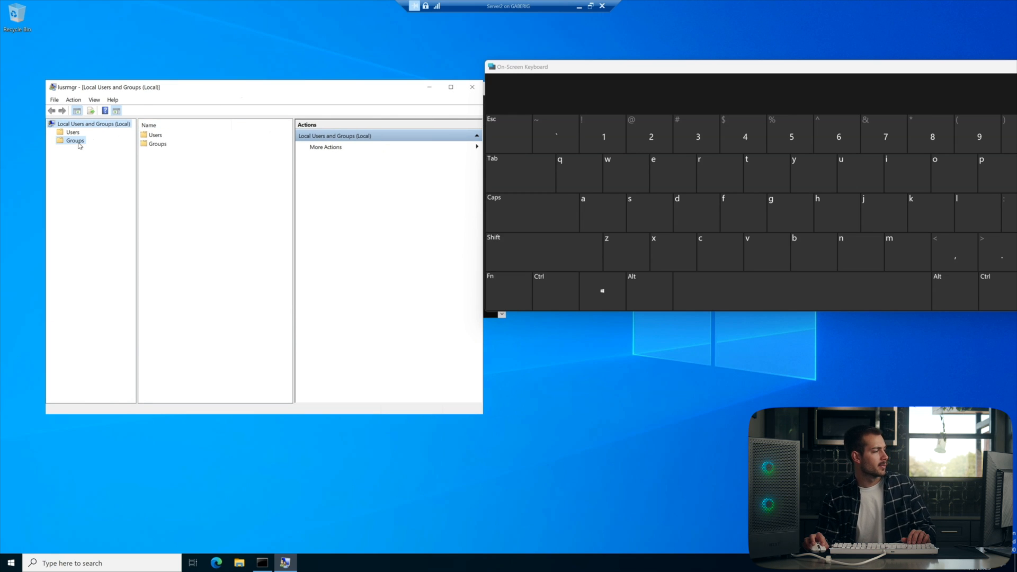
{"action": "left_click", "coordinate": [74, 139]}
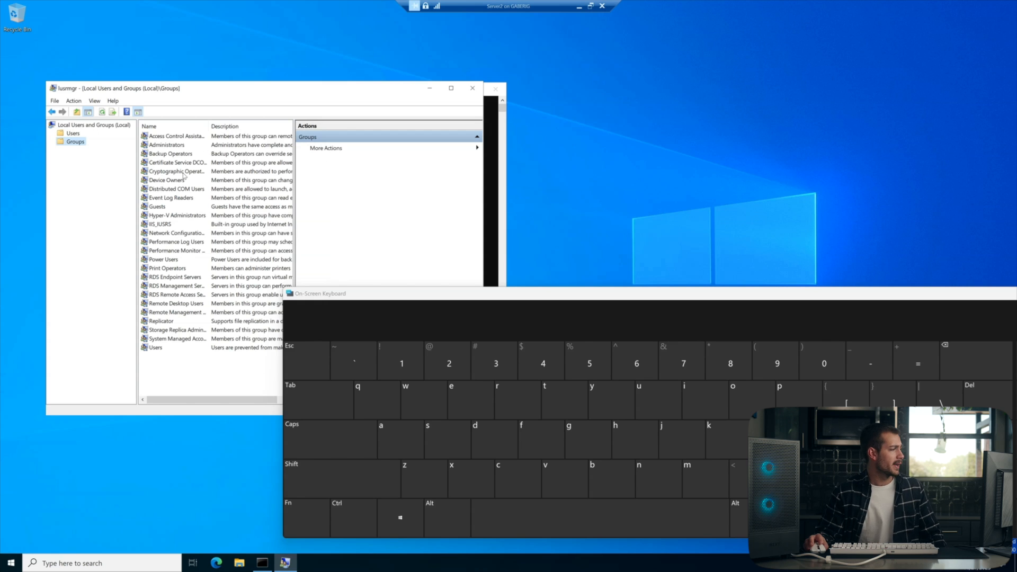
{"action": "left_click", "coordinate": [155, 348]}
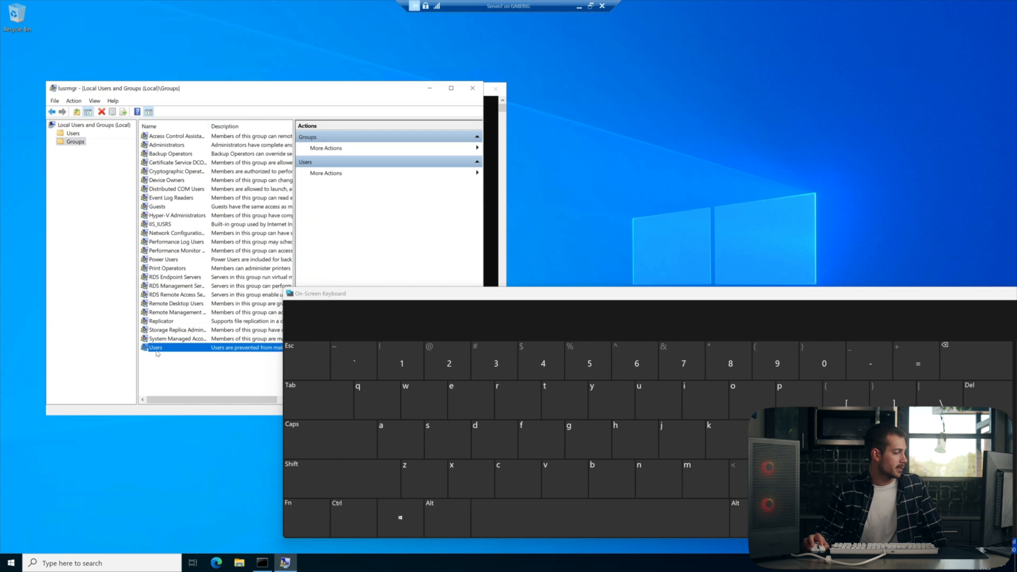
{"action": "right_click", "coordinate": [155, 348]}
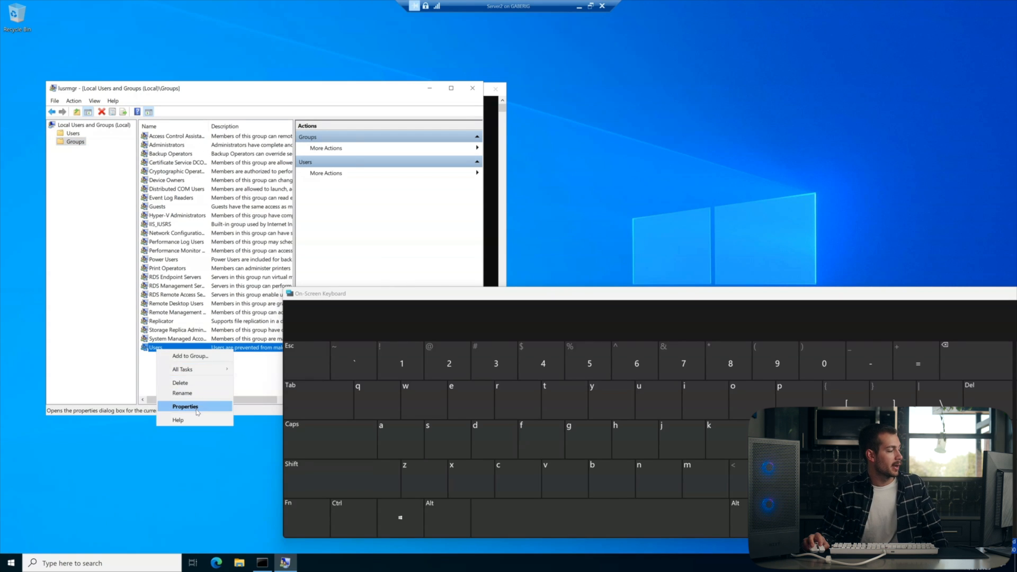
{"action": "left_click", "coordinate": [184, 407]}
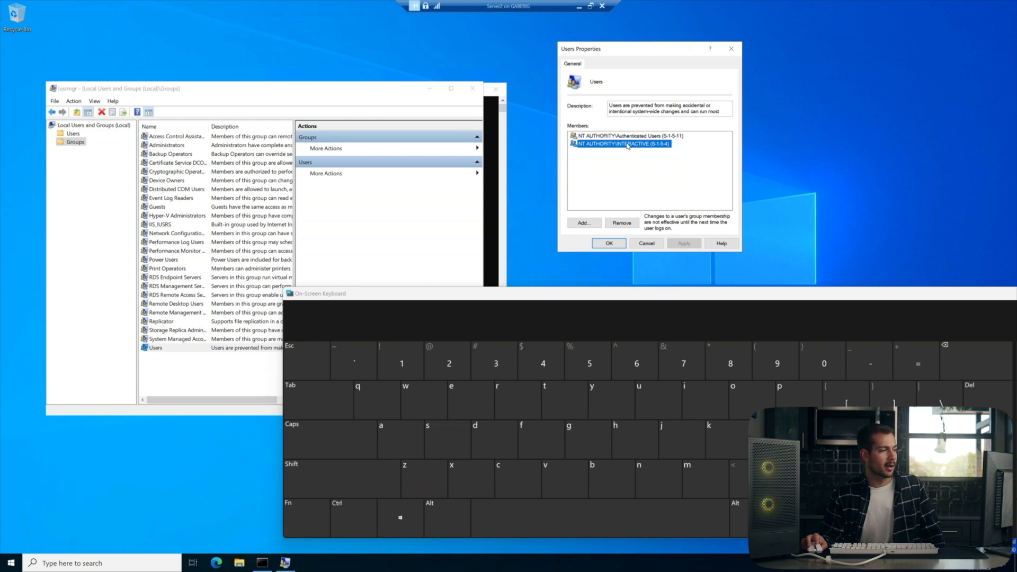
Step: Add INTERACTIVE from the local server as a Users group member and save the change
{"action": "left_click", "coordinate": [584, 223]}
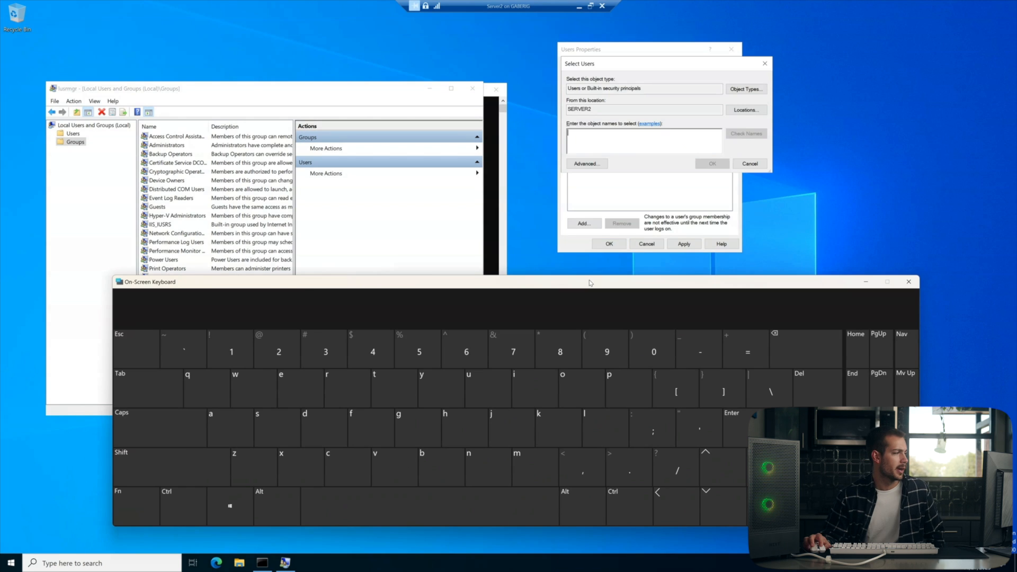
{"action": "left_click", "coordinate": [746, 109]}
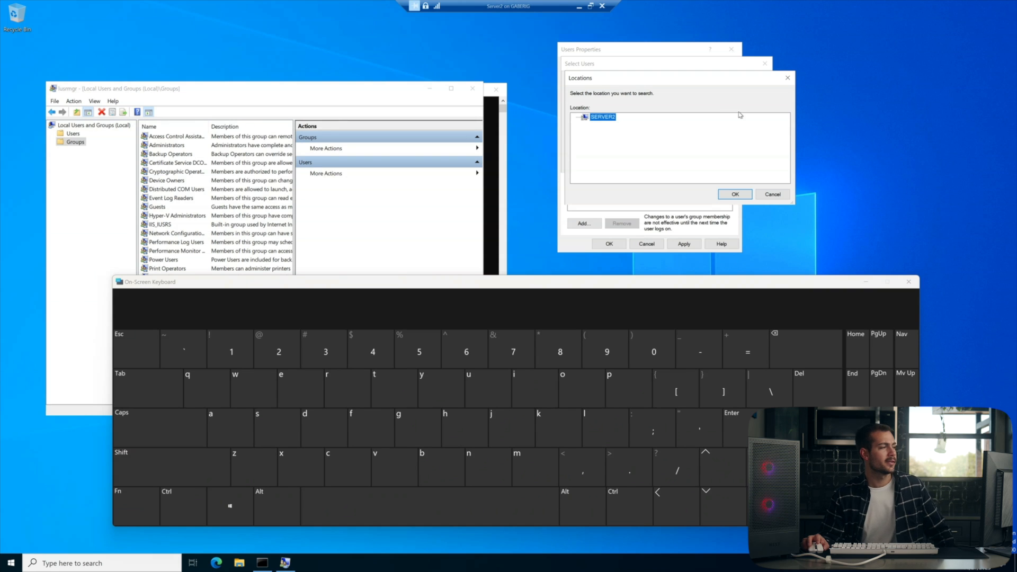
{"action": "mouse_move", "coordinate": [667, 89]}
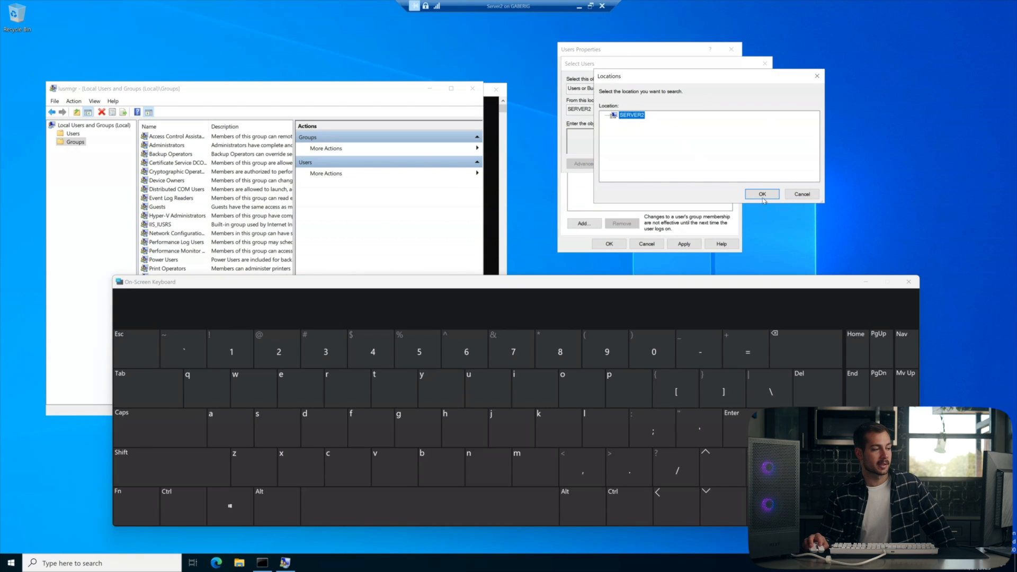
{"action": "left_click", "coordinate": [762, 194]}
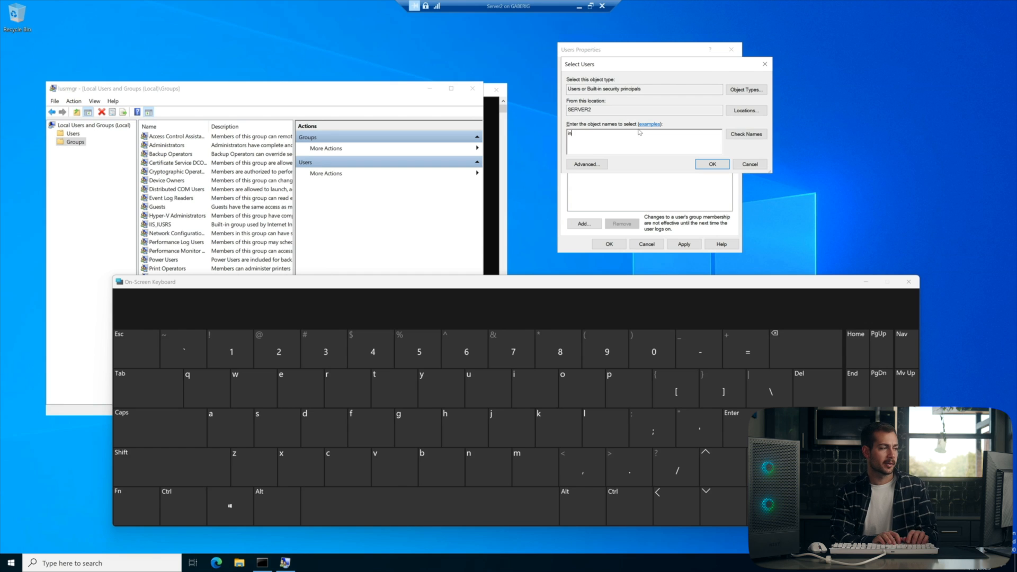
{"action": "type", "text": "interactive"}
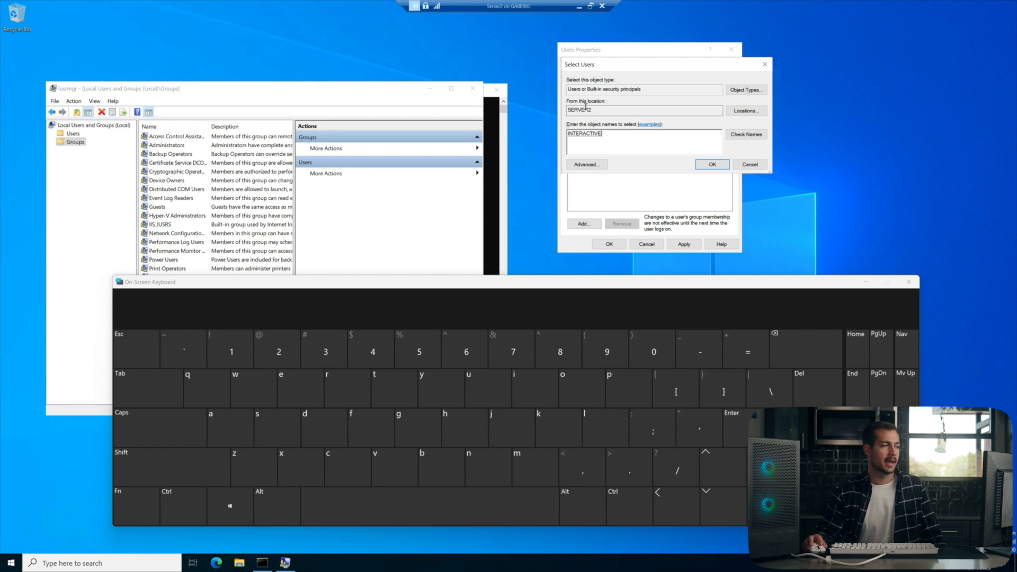
{"action": "left_click", "coordinate": [712, 165]}
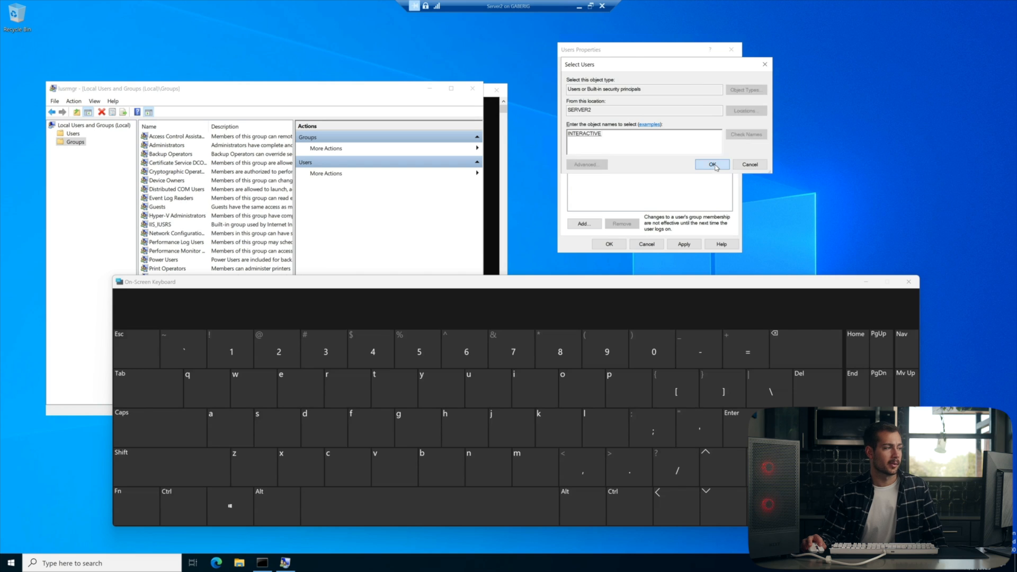
{"action": "left_click", "coordinate": [712, 164]}
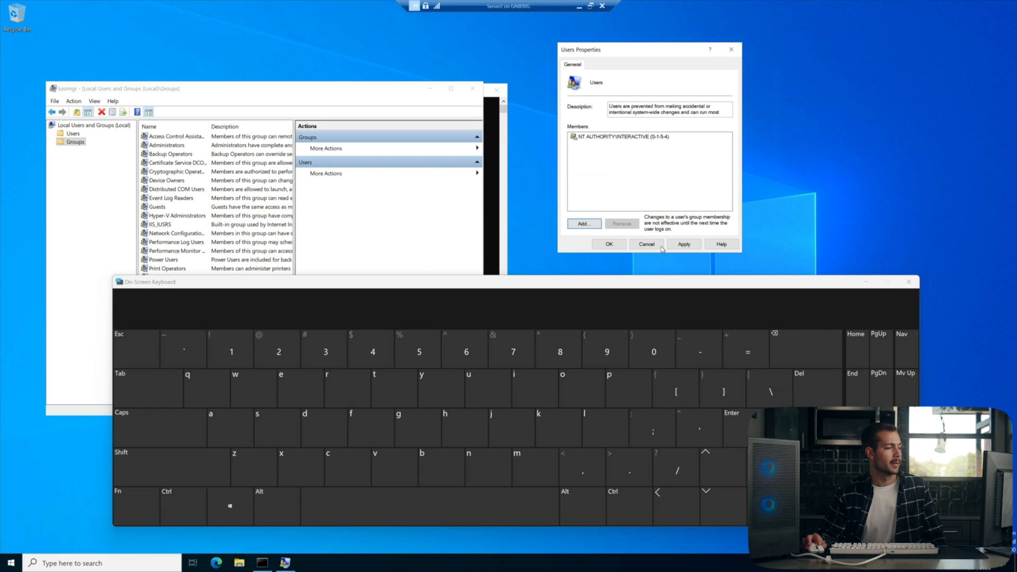
{"action": "left_click", "coordinate": [646, 244]}
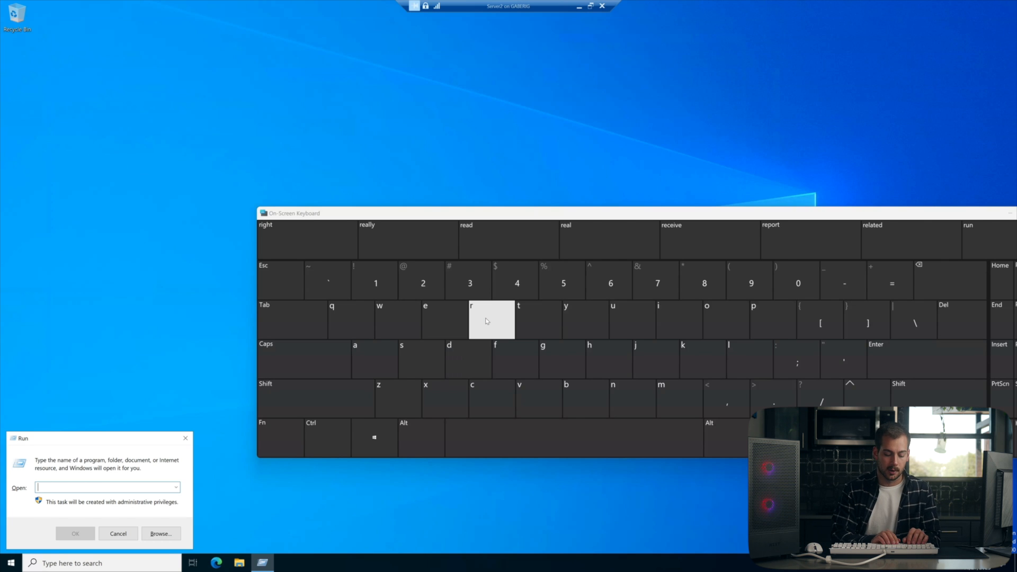
Step: Run 'control panel' to bring up Control Panel on the server
{"action": "type", "text": "control panel"}
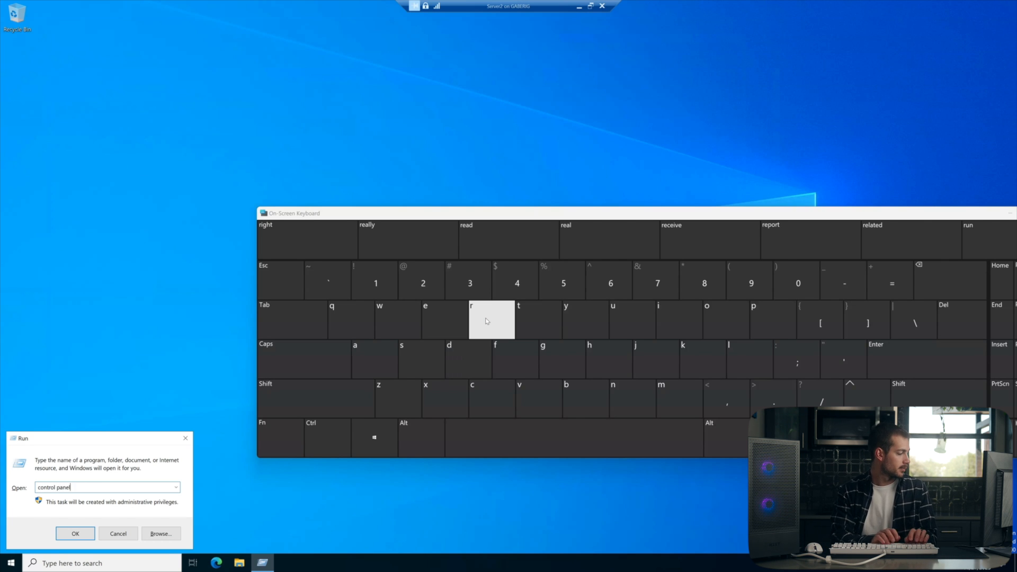
{"action": "left_click", "coordinate": [75, 533]}
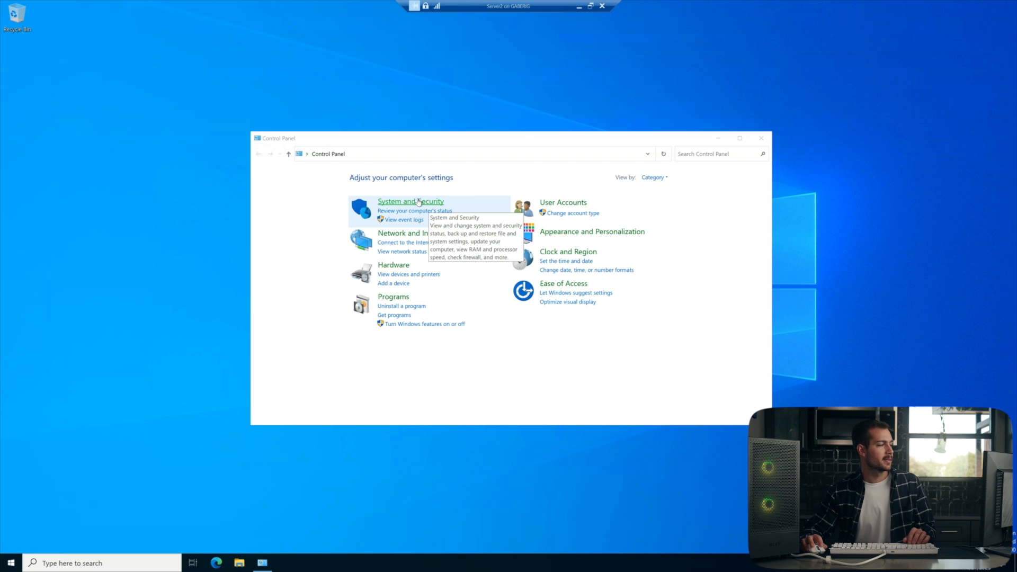
Step: Under System and Security, slide User Account Control down to Never notify
{"action": "left_click", "coordinate": [411, 202]}
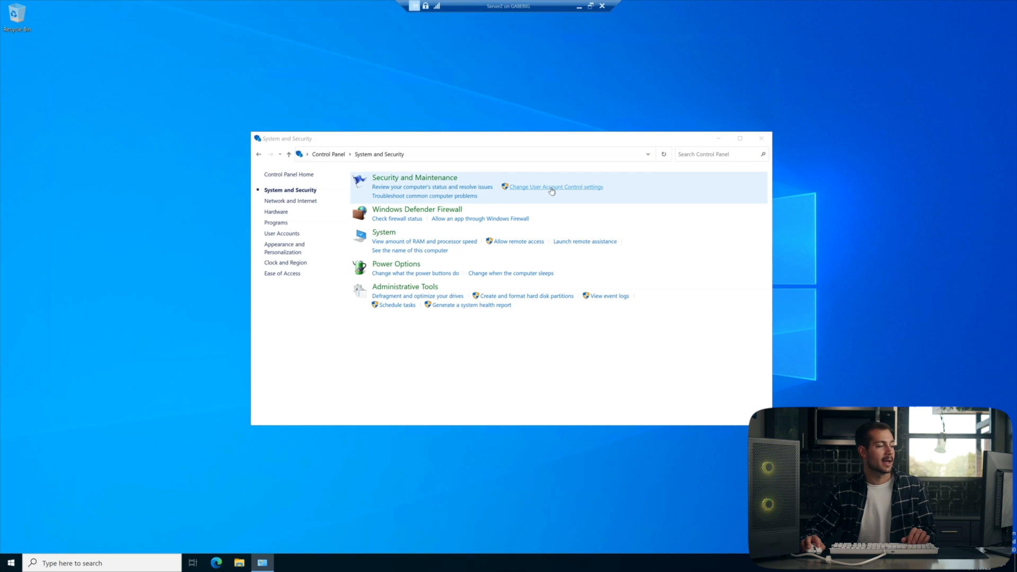
{"action": "left_click", "coordinate": [555, 186]}
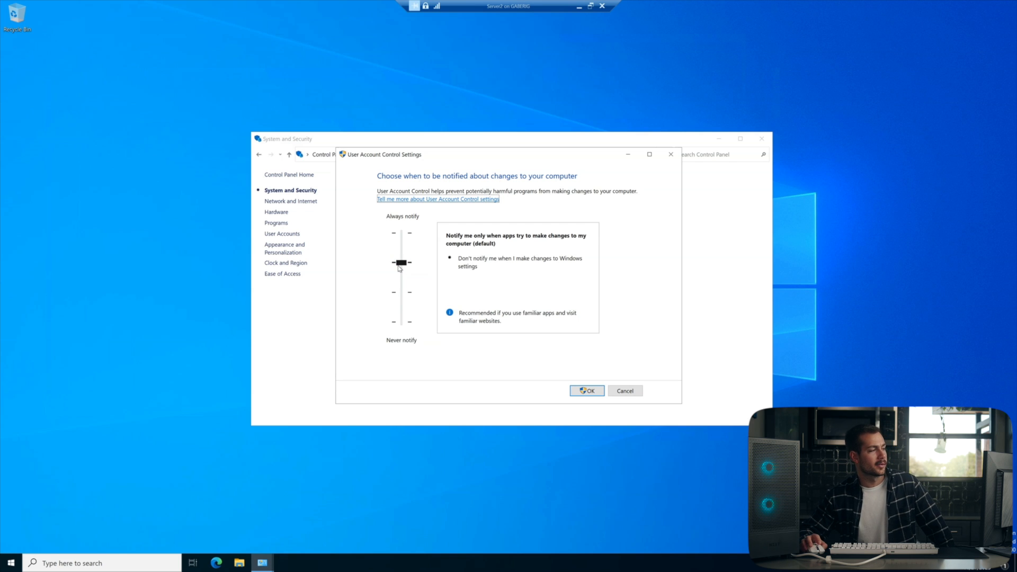
{"action": "left_click_drag", "start_coordinate": [400, 263], "coordinate": [401, 322]}
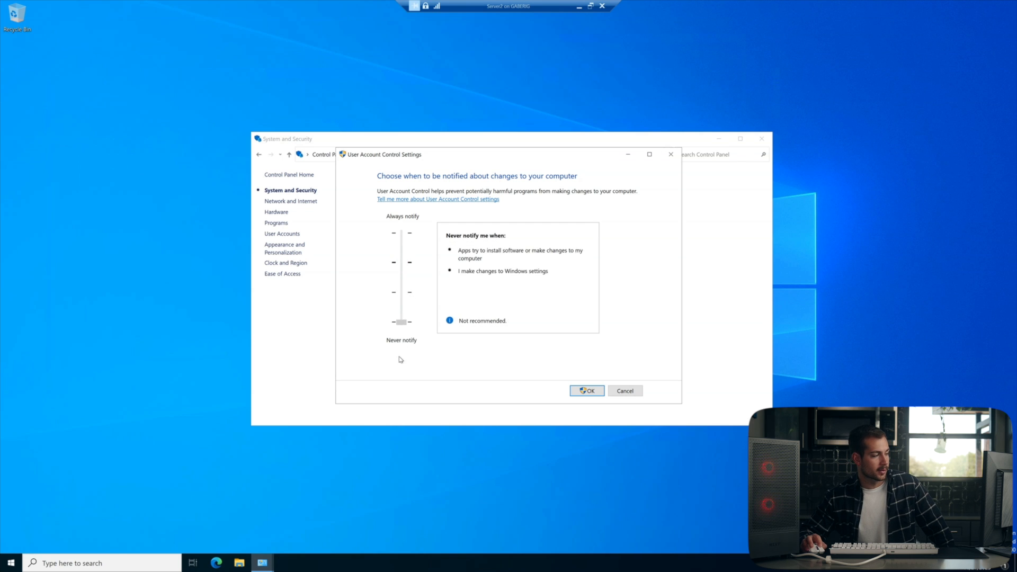